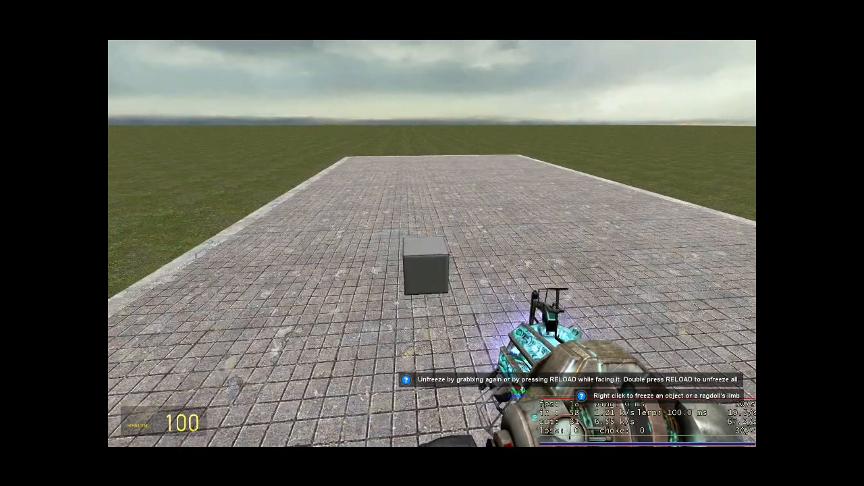
Equip the Stacker tool and aim it at the grey block.
key("q")
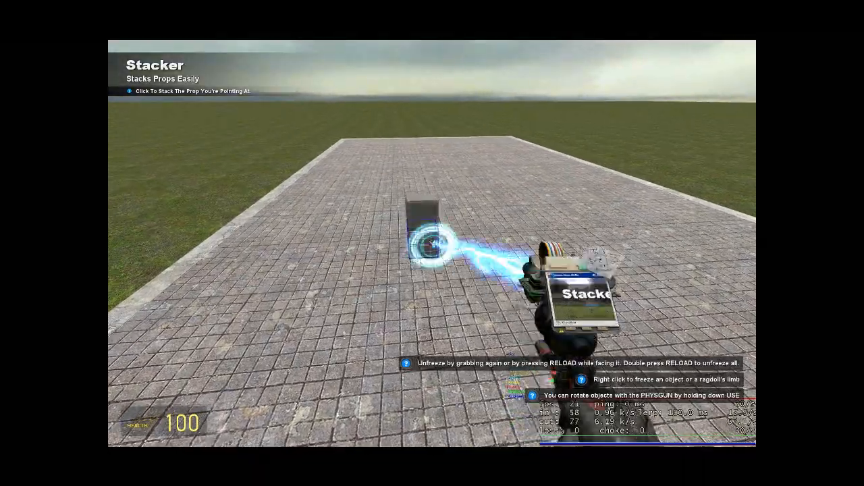
Stack a copy of the grey block on top and nudge it with Easy Precision Tool.
left_click(429, 243)
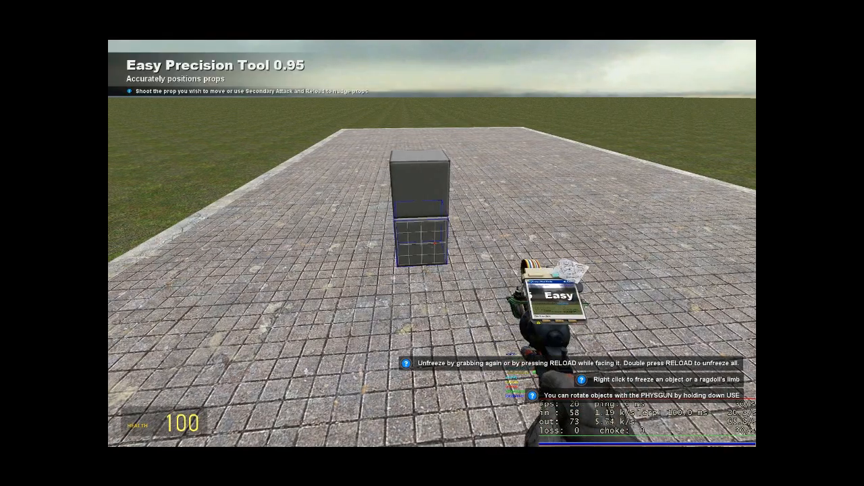
key("q")
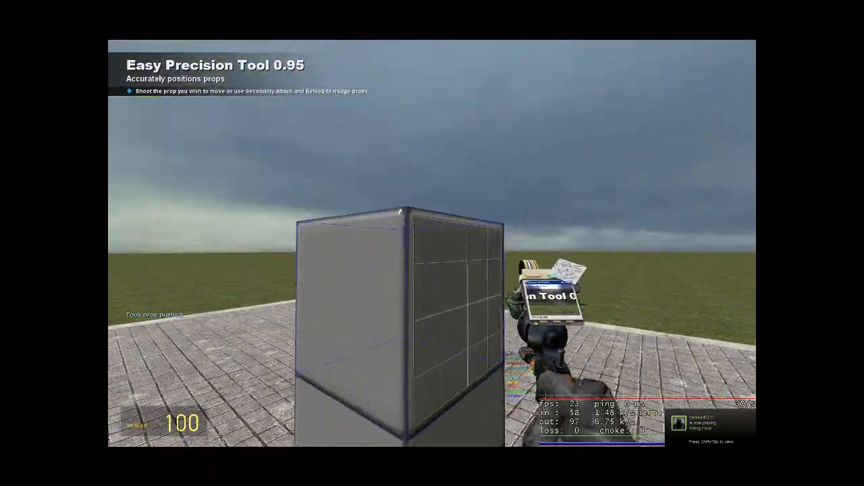
Select the Axis - Centre constraint tool and view its force, torque and friction settings.
key("q")
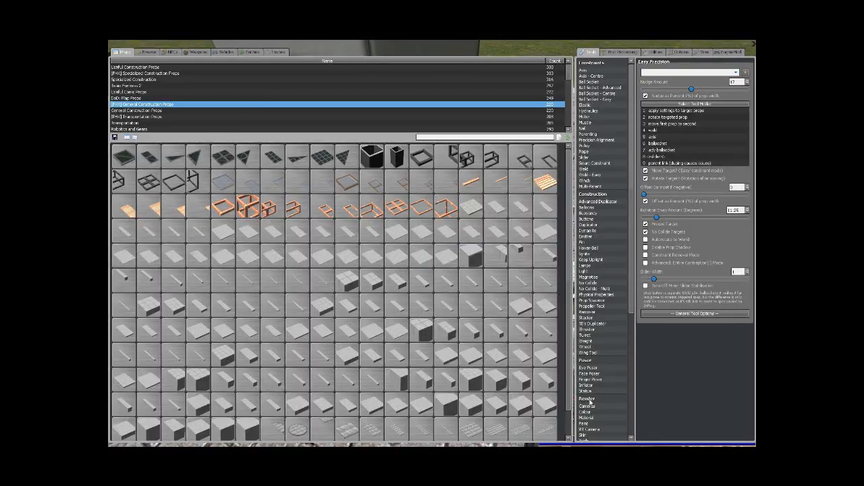
left_click(586, 341)
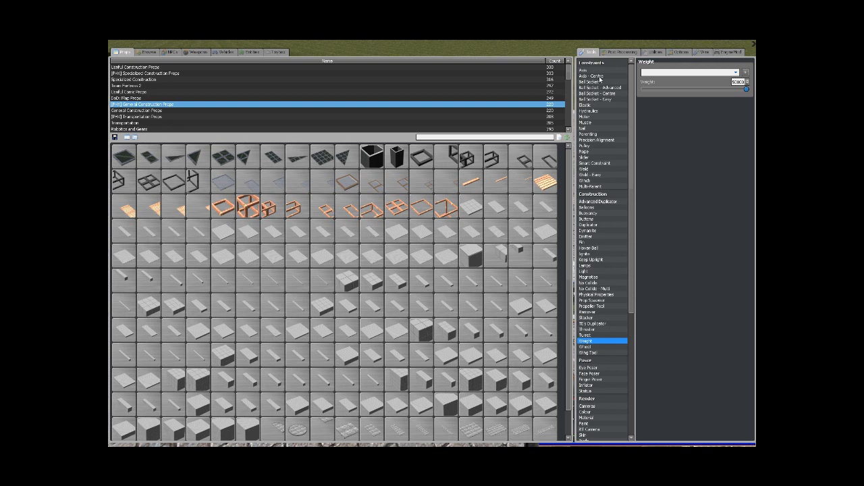
left_click(593, 76)
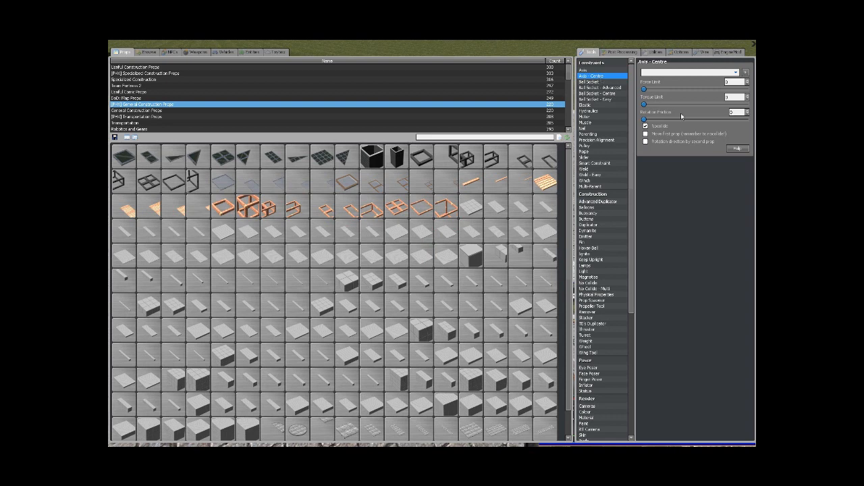
left_click(647, 126)
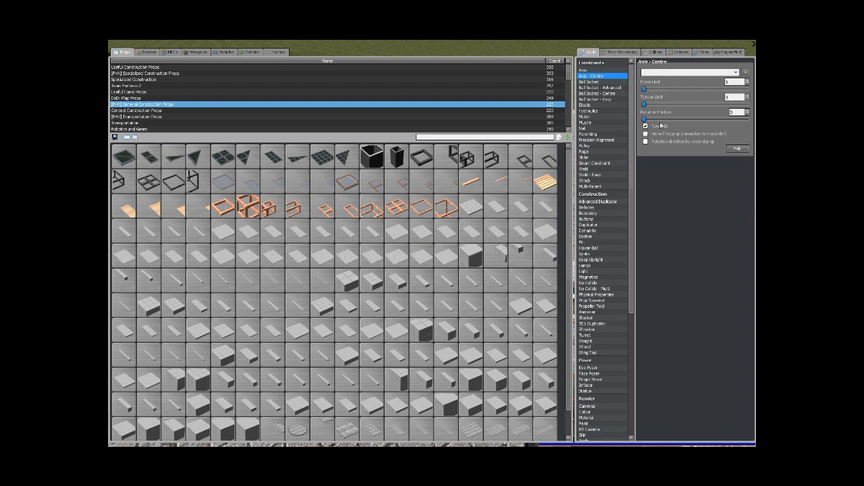
mouse_move(653, 138)
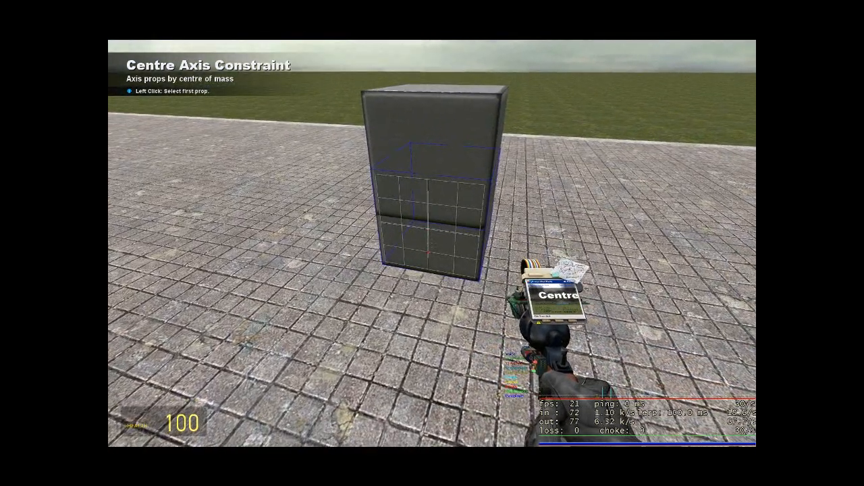
Constrain the lower block to the upper block with a centre axis.
left_click(425, 189)
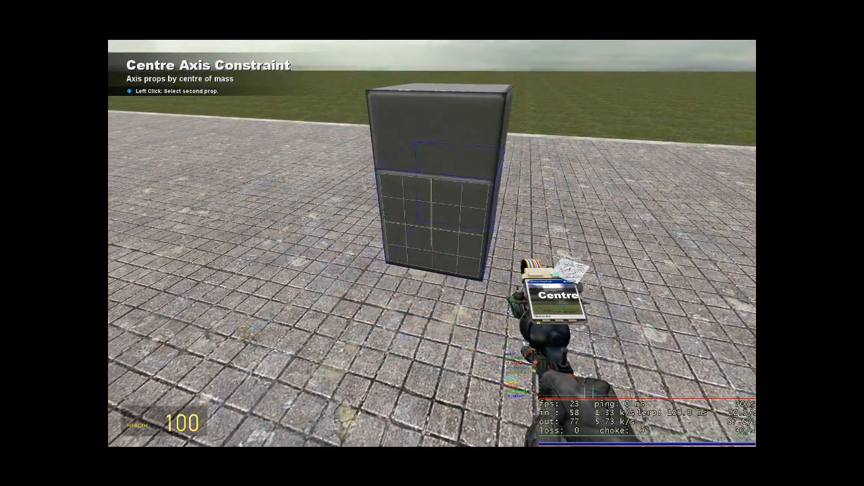
left_click(432, 243)
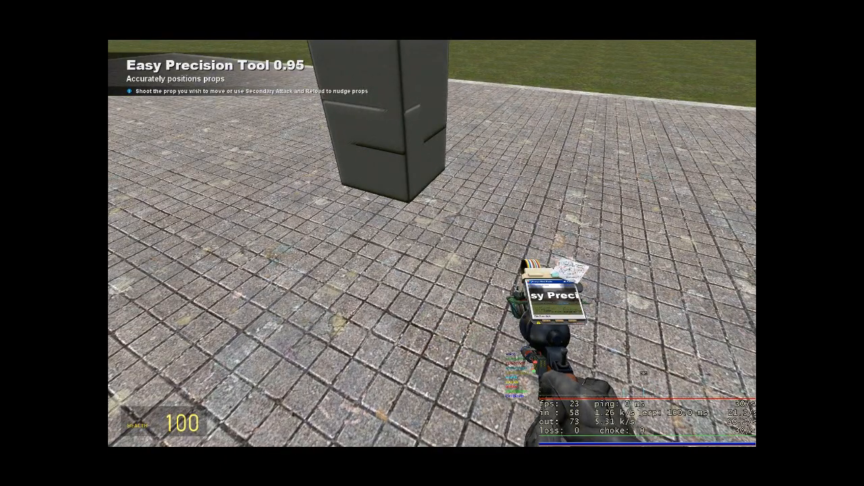
Rotate the upper block 45 degrees into a diamond and bring up the tool list.
key("Escape")
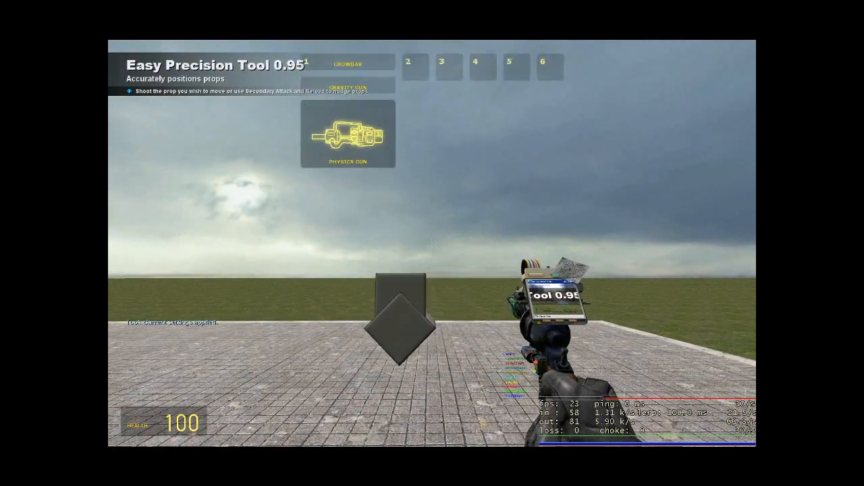
key("q")
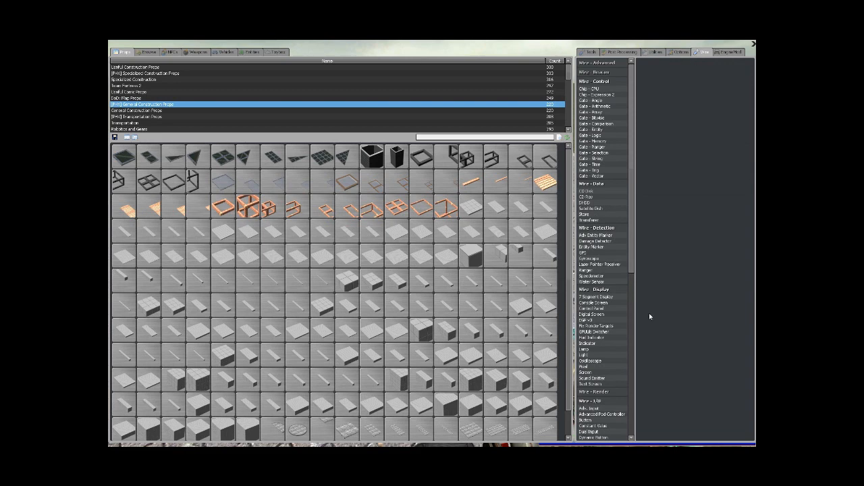
Equip the Wire - Physics Thruster tool from the Wire tools list.
scroll("down", 3)
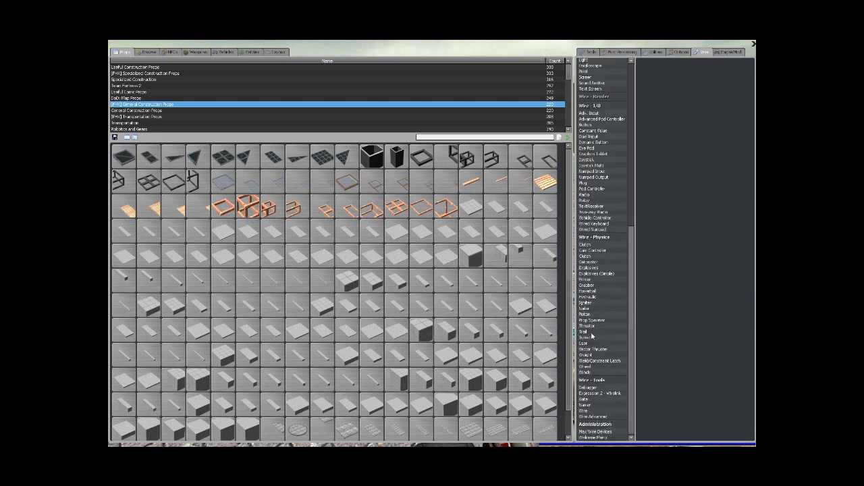
left_click(588, 332)
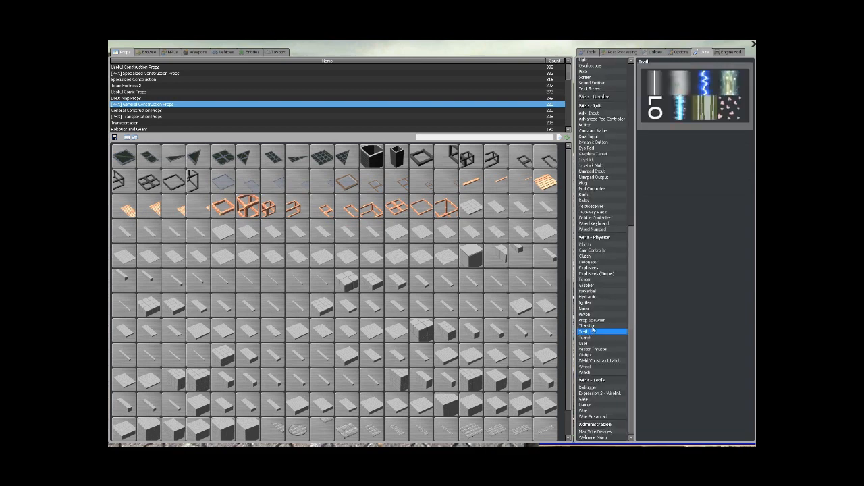
left_click(586, 326)
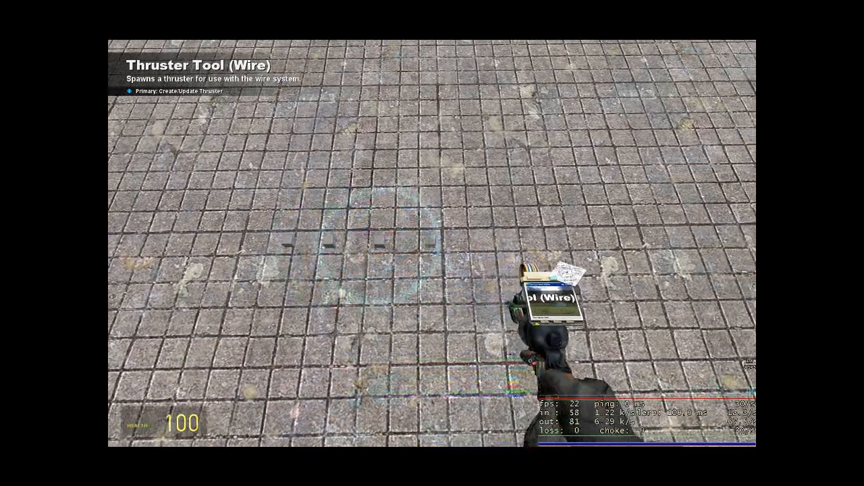
Spawn four small thruster cubes on the floor and equip the Weight tool.
key("q")
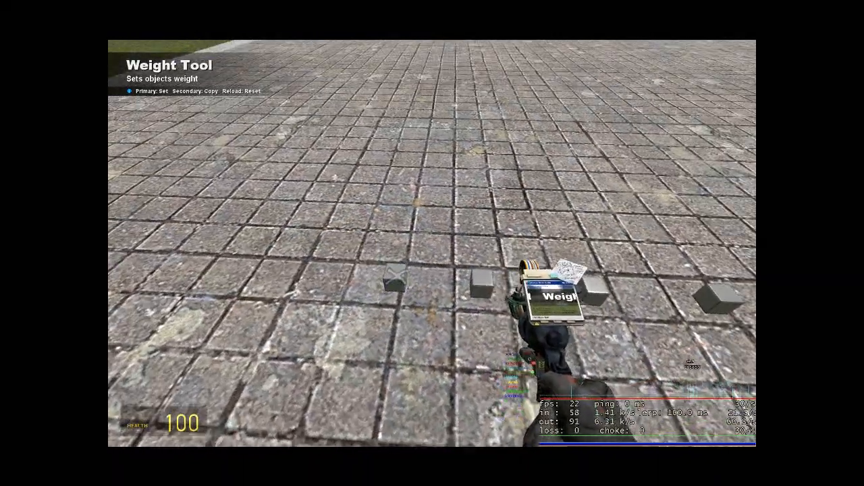
key("q")
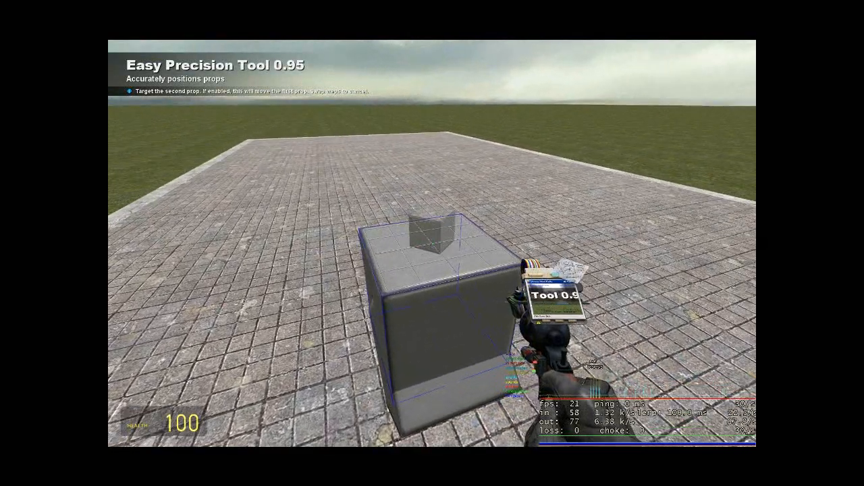
Show the Easy Precision Tool settings beside the construction props list.
key("q")
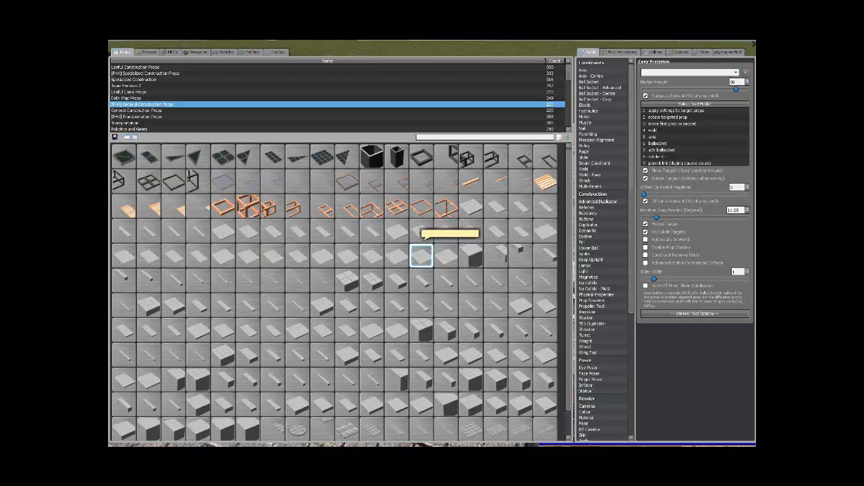
Spawn an angled PHX plate leaning against the engine block's base.
left_click(582, 152)
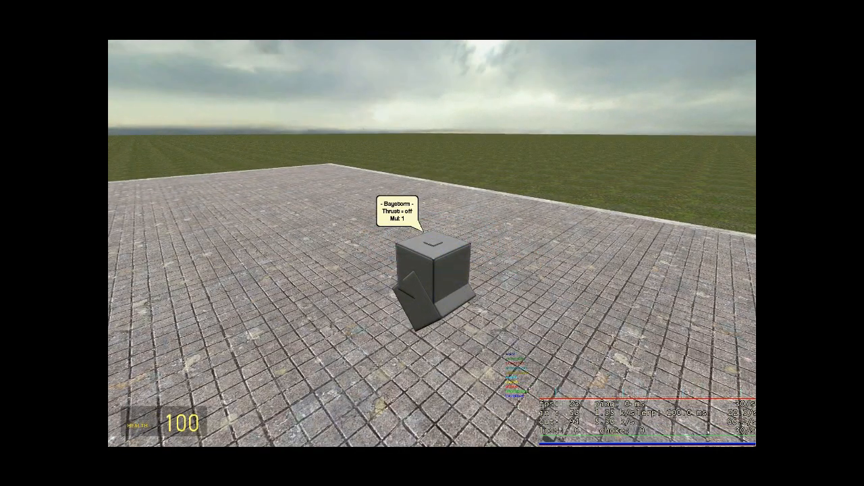
Move the engine block with the Physics Gun and re-equip the wire Thruster tool.
left_click(432, 243)
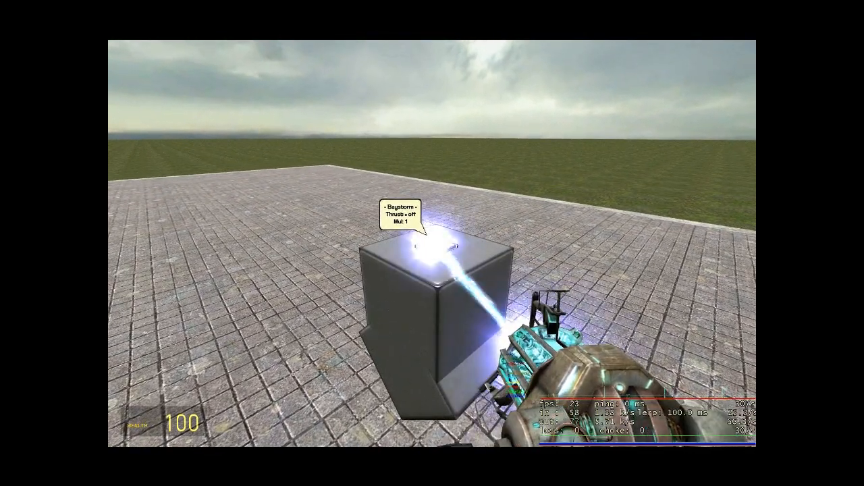
key("q")
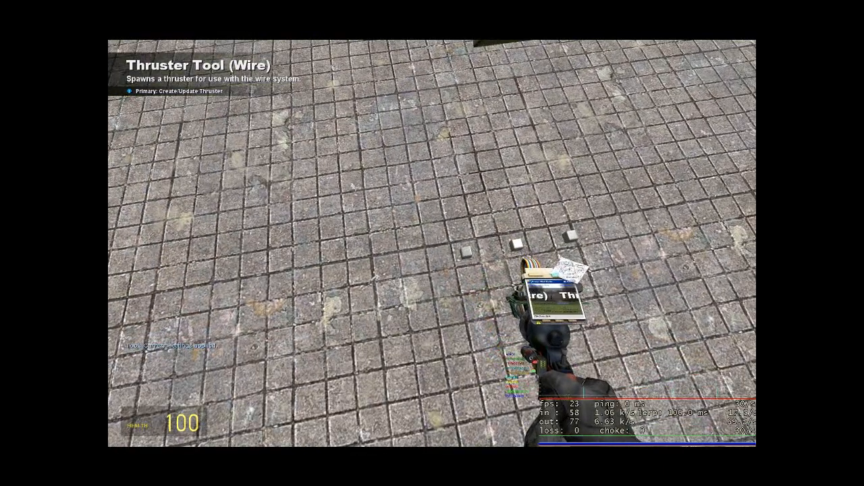
Mount a small block with two rods on the box stack using the Easy Precision Tool.
key("q")
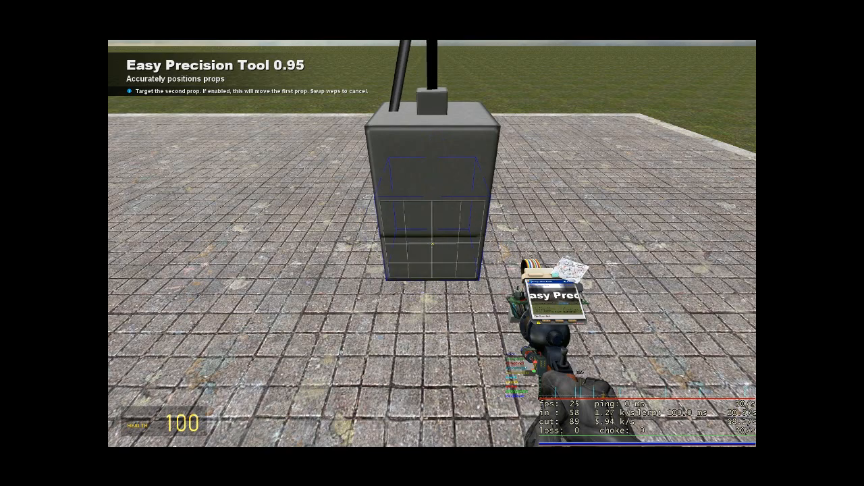
Raise a rod mast topped by a small cube from the legged block atop the engine box.
left_click(432, 243)
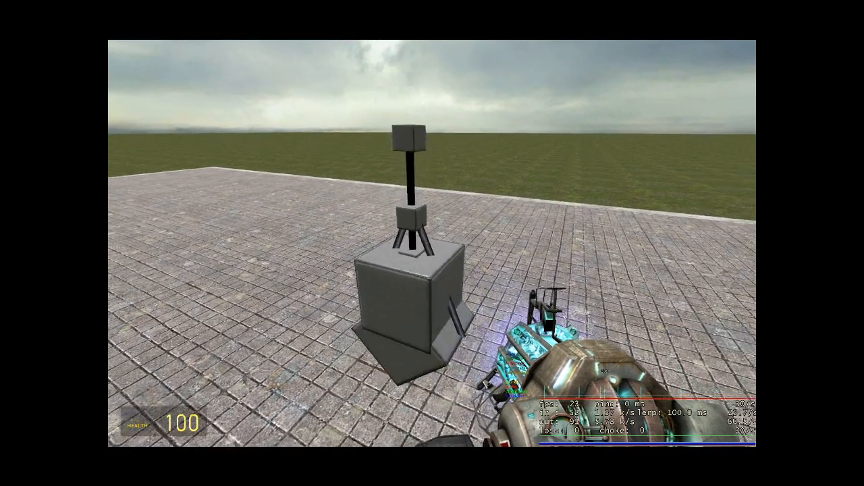
Browse the spawn menu Tools list past TB's Duplicator to equip Expression 2.
key("q")
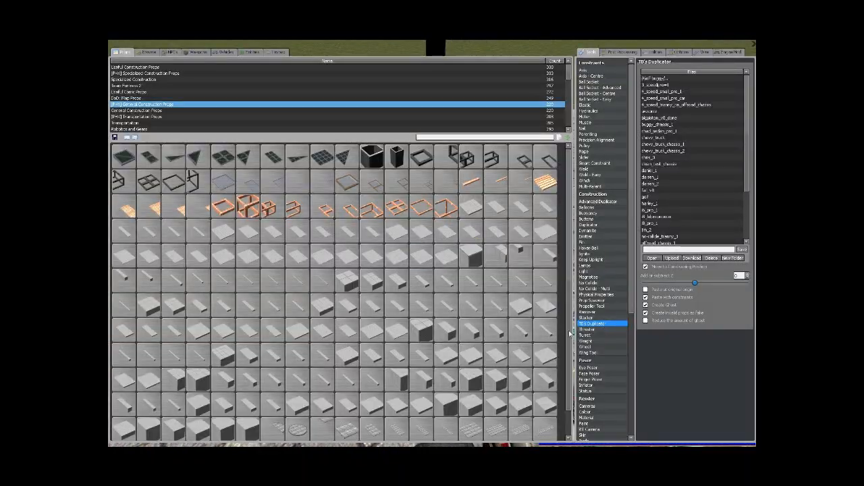
left_click(586, 341)
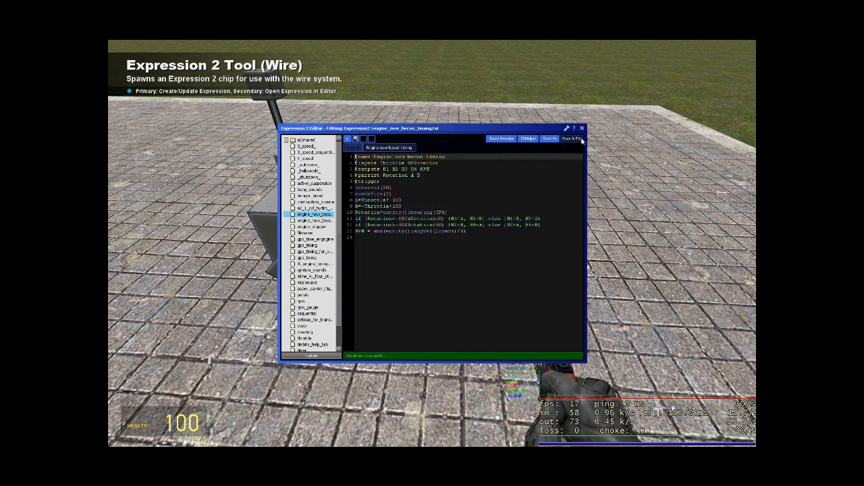
Save the engine timing script, exit the editor, and reopen the Expression 2 chip settings.
left_click(572, 138)
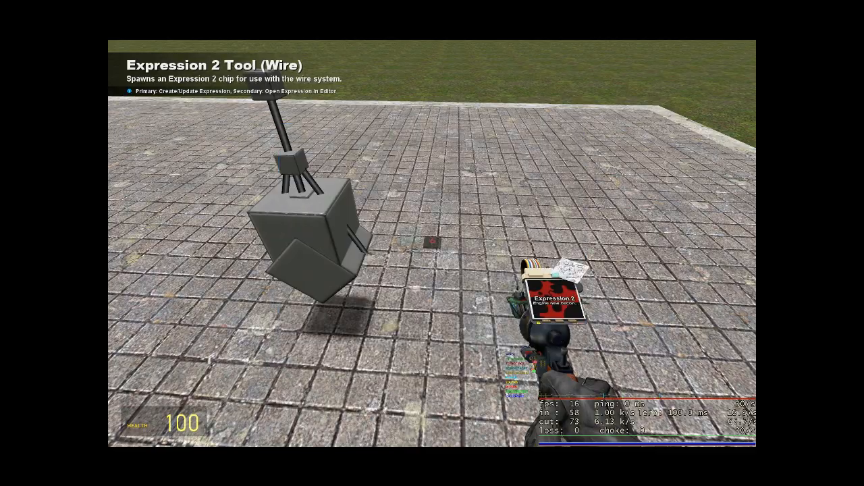
key("q")
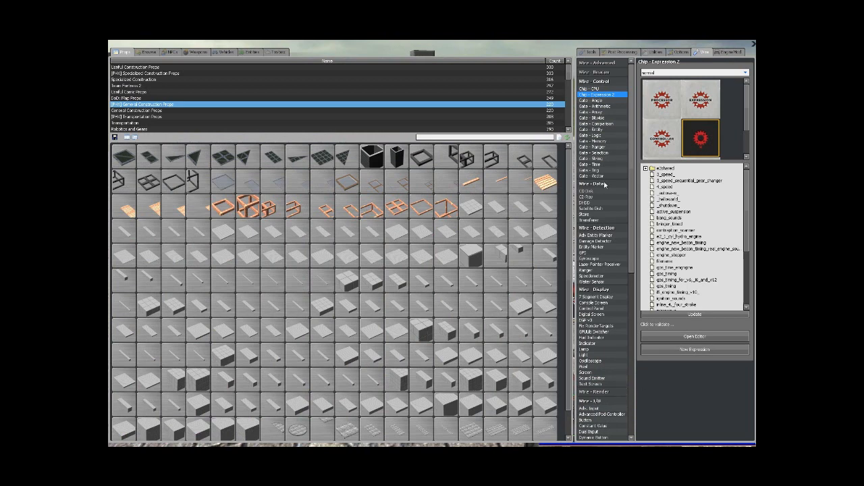
Place the Expression 2 chip and wire input pads on the engine block's side.
left_click(597, 107)
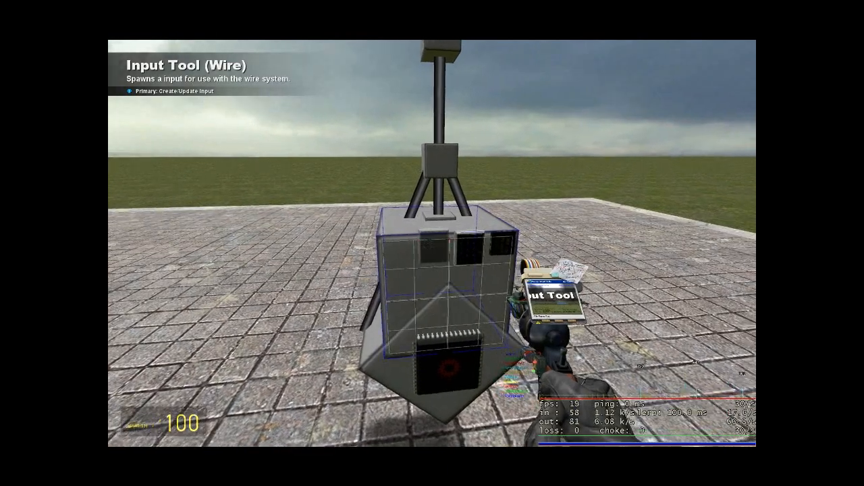
key("q")
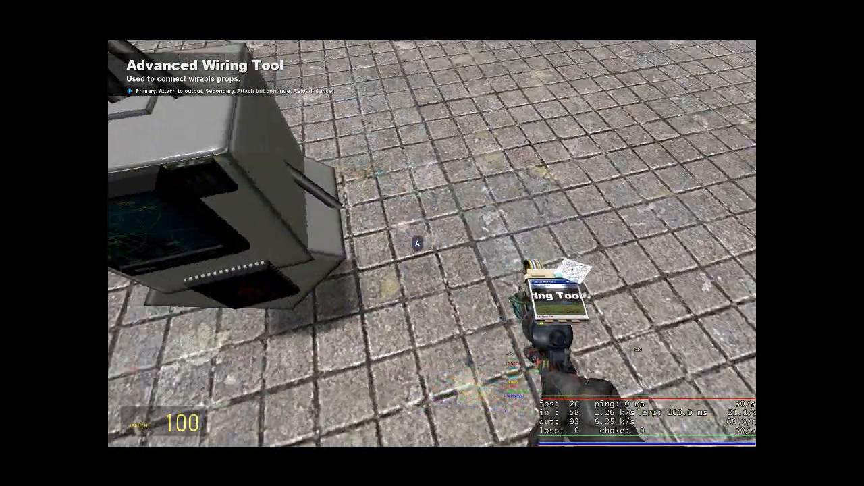
Wire the block's input pads to the E2 chip, then return to the Input Tool.
key("q")
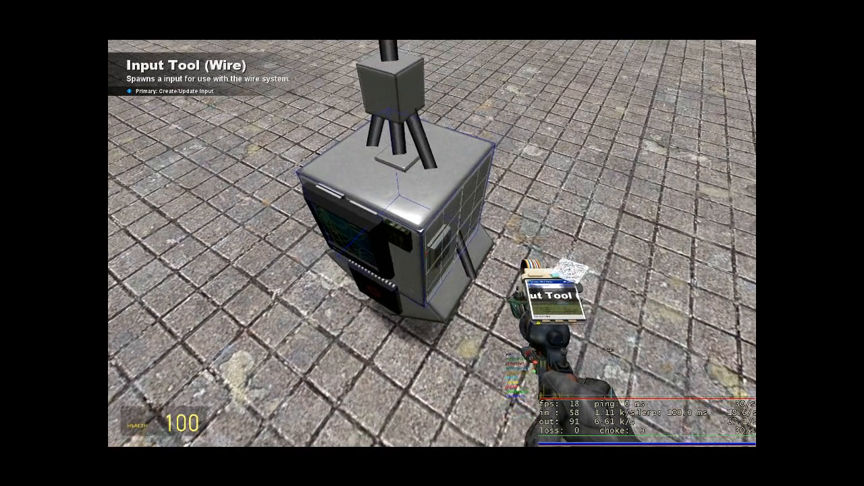
key("q")
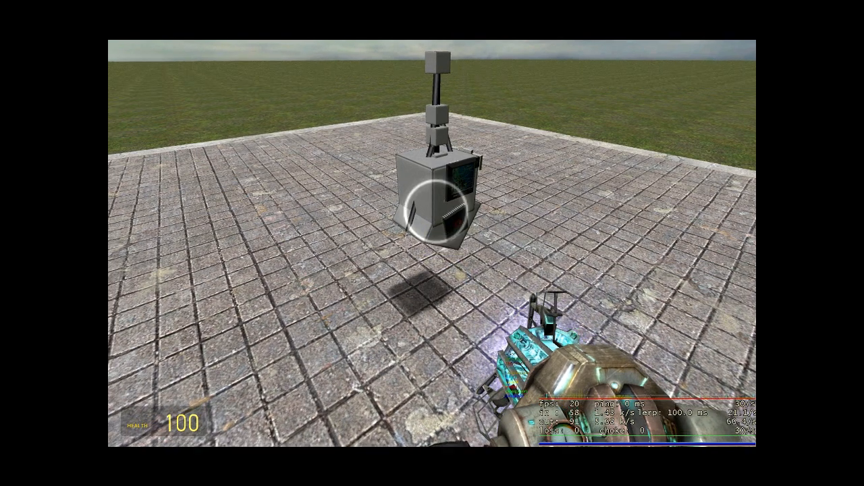
Show the Wire - Physics Thruster tool and its force settings in the spawn menu.
key("q")
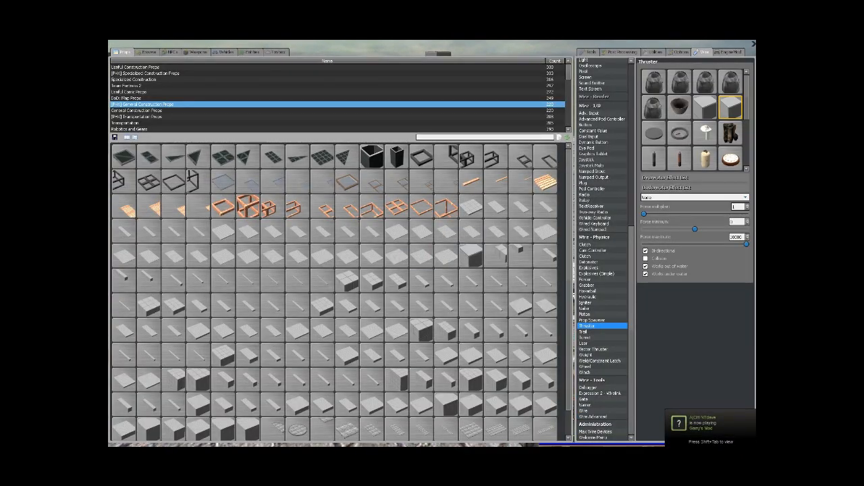